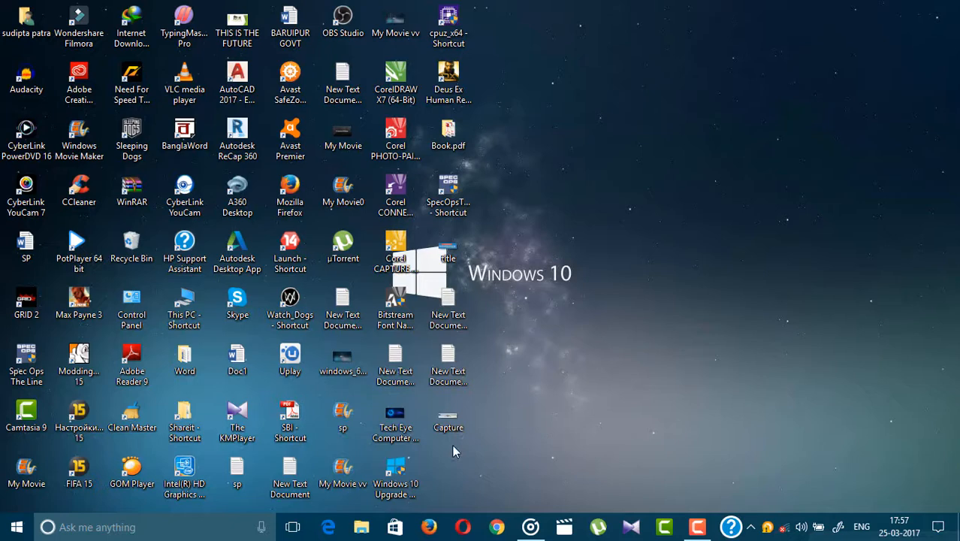
pyautogui.moveTo(68, 517)
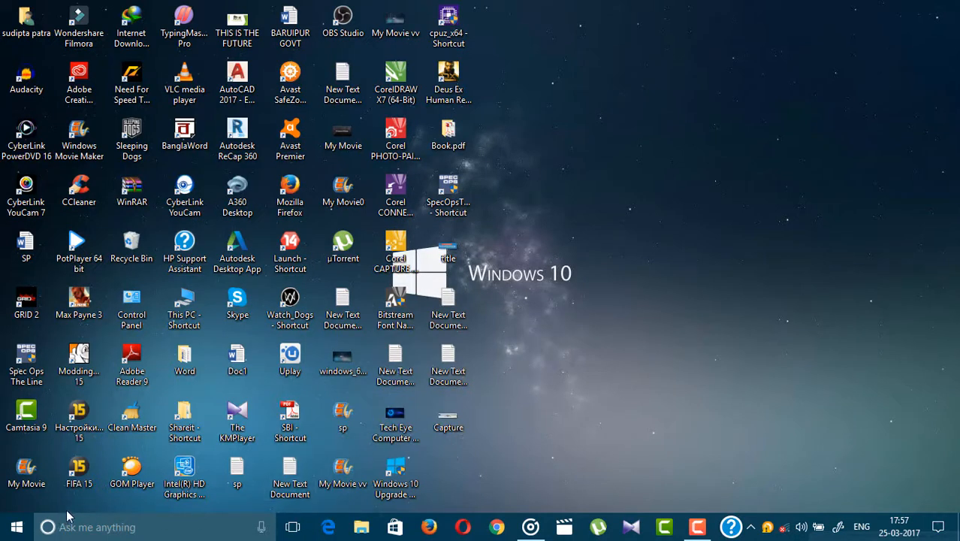
pyautogui.moveTo(607, 334)
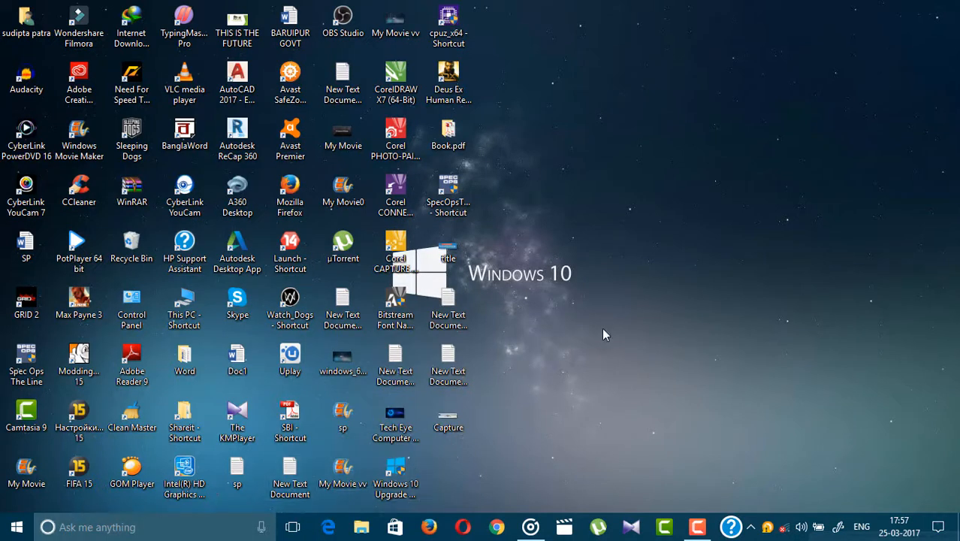
# Look at Windows Voice Recorder's saved recordings list and close it back to the desktop
pyautogui.click(17, 526)
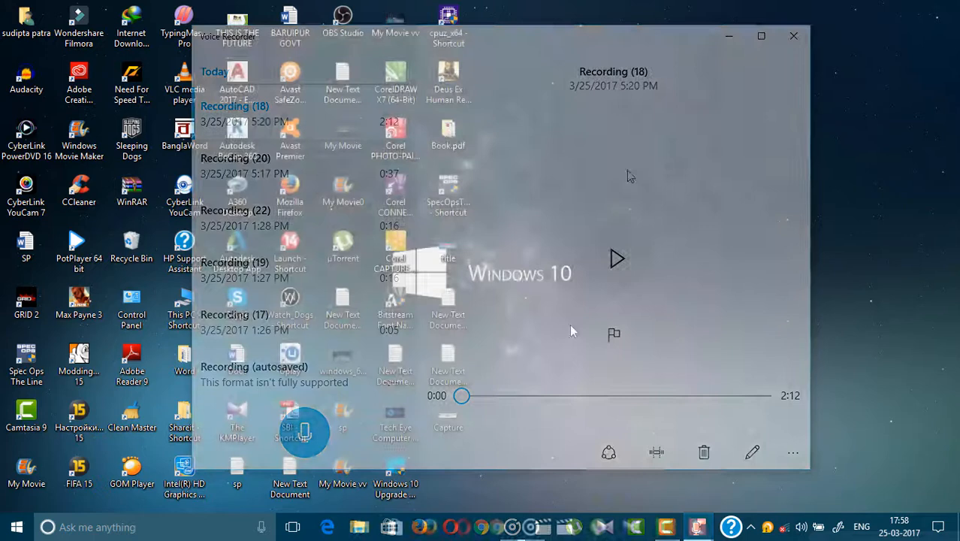
pyautogui.click(794, 37)
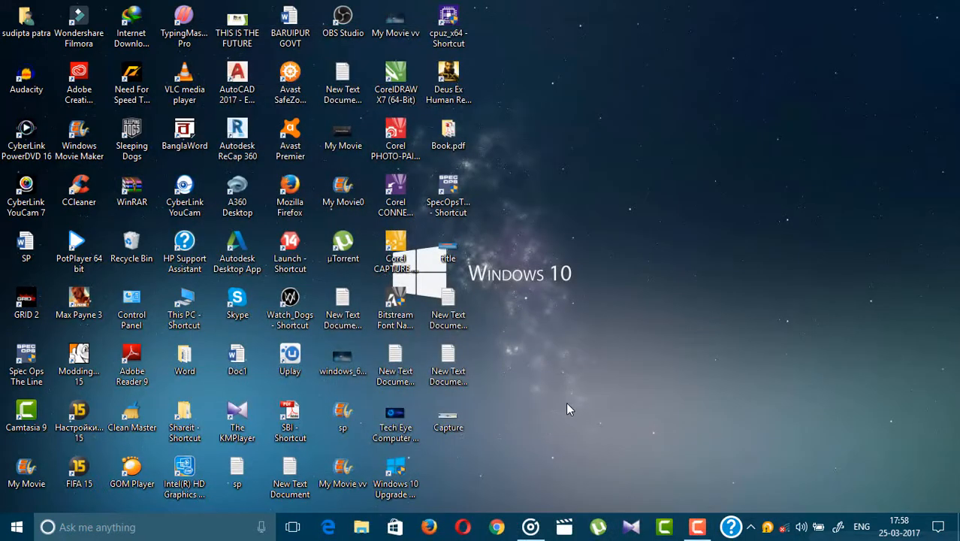
pyautogui.moveTo(511, 456)
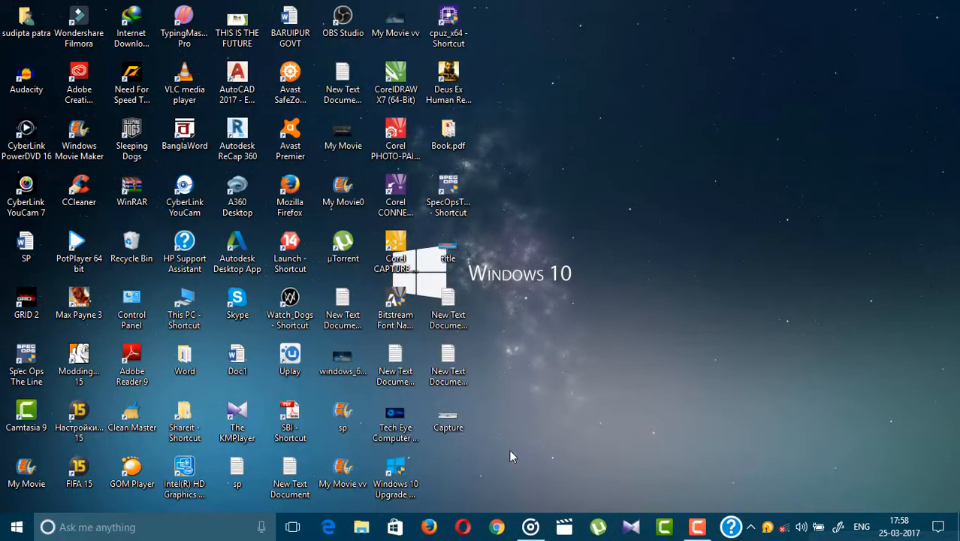
pyautogui.moveTo(526, 462)
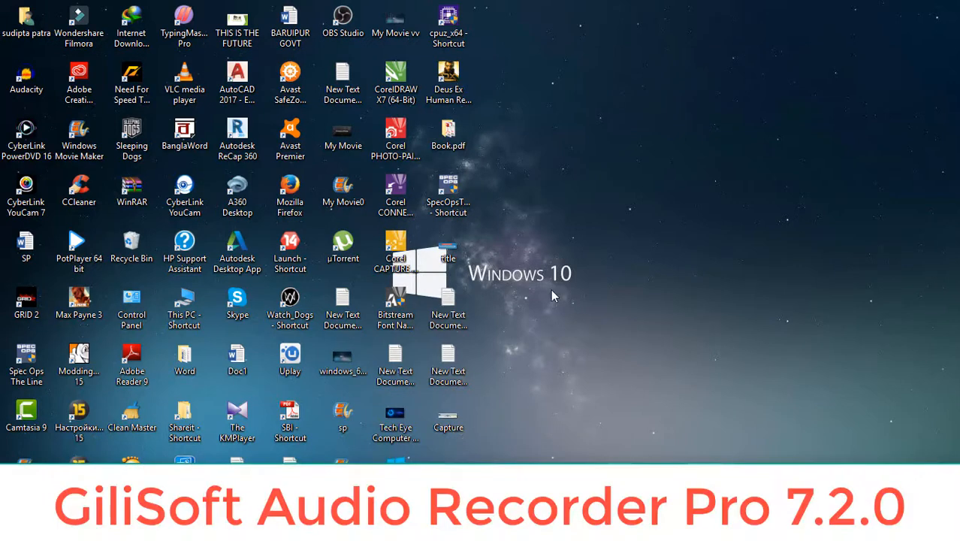
pyautogui.moveTo(676, 138)
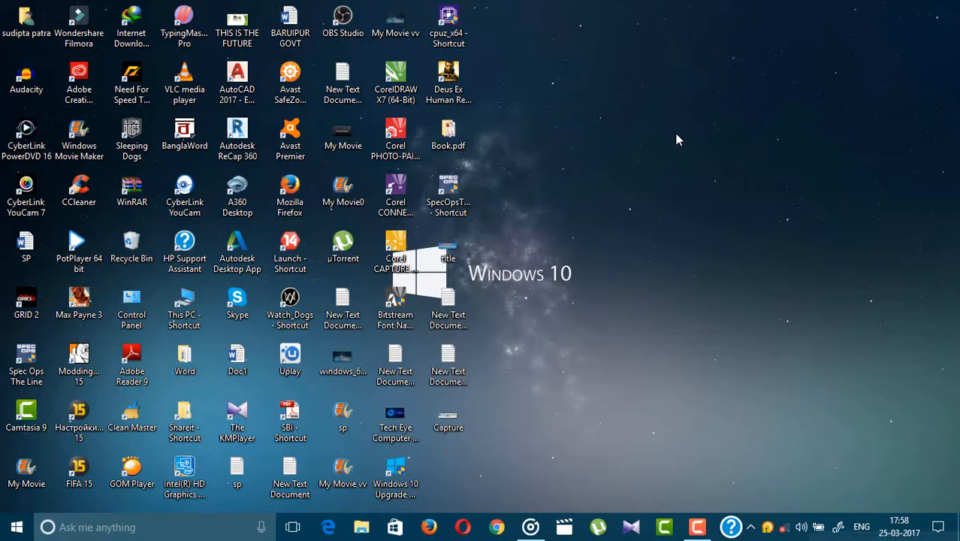
pyautogui.moveTo(504, 428)
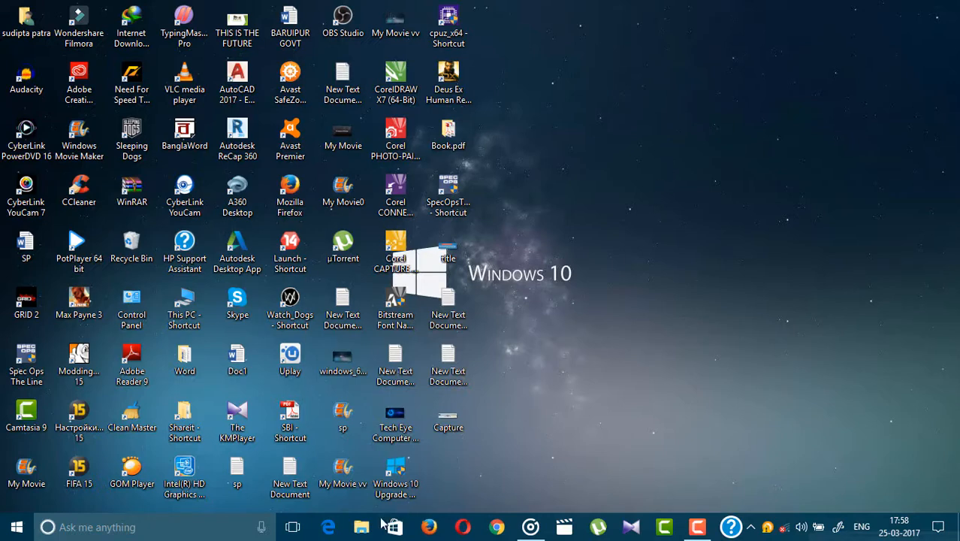
# Browse maximized File Explorer to D:\software\New folder and select the audio-recorder-pro installer
pyautogui.click(361, 526)
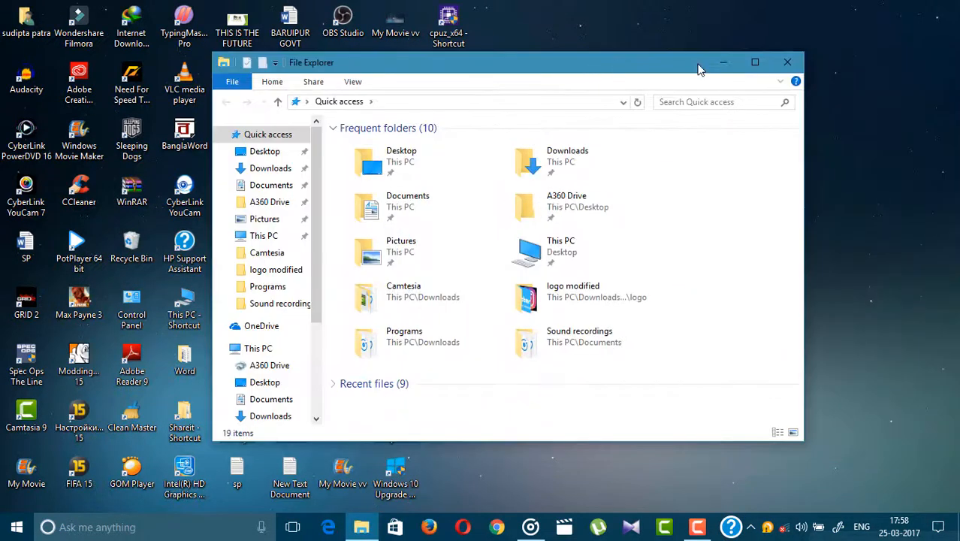
pyautogui.click(755, 64)
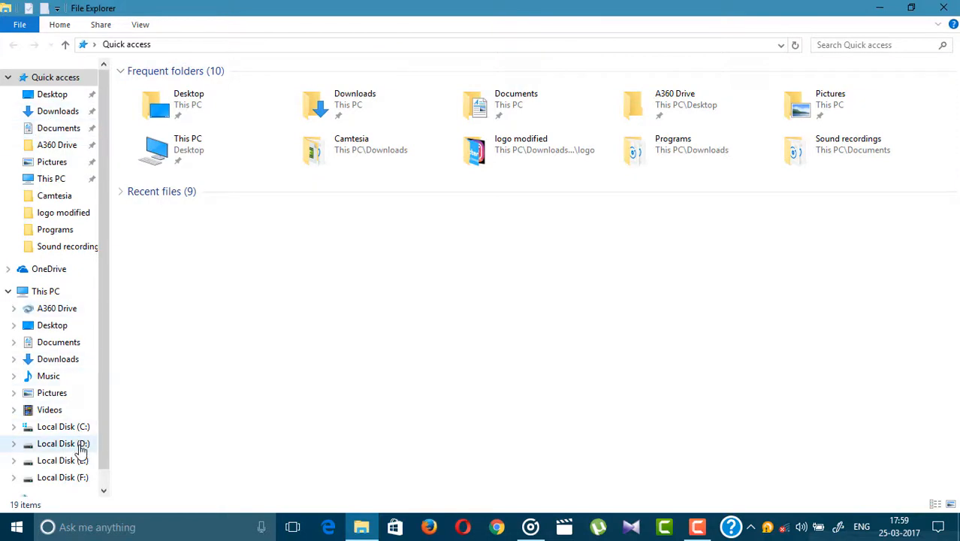
pyautogui.click(64, 444)
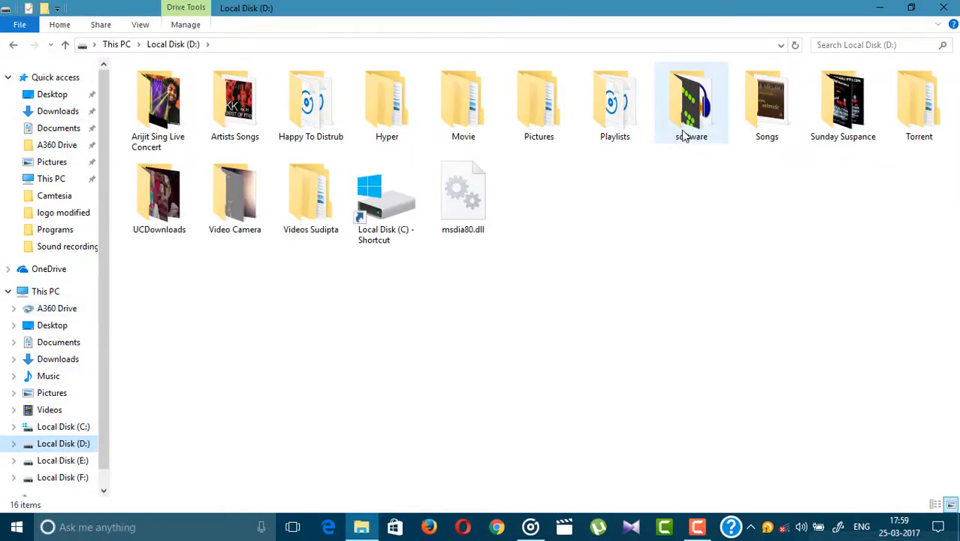
pyautogui.doubleClick(691, 102)
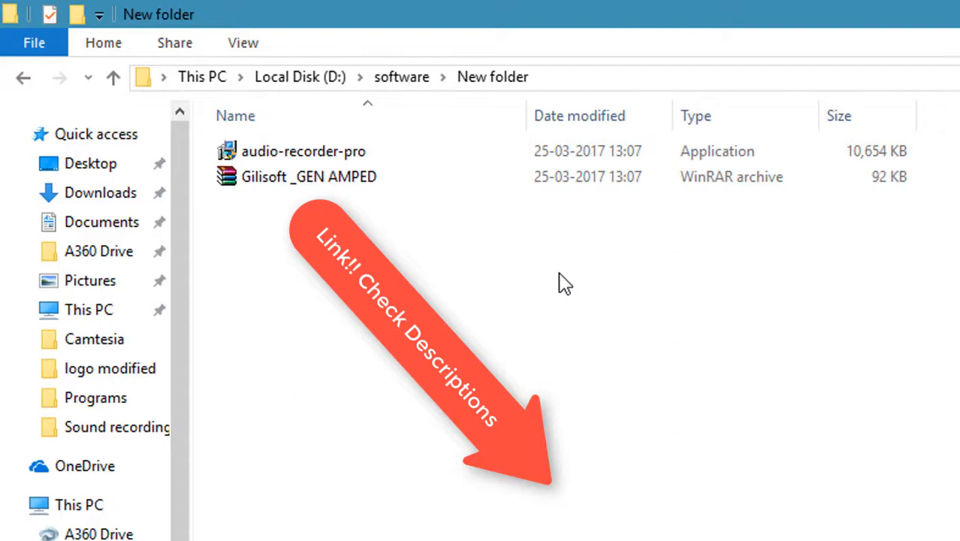
pyautogui.moveTo(824, 385)
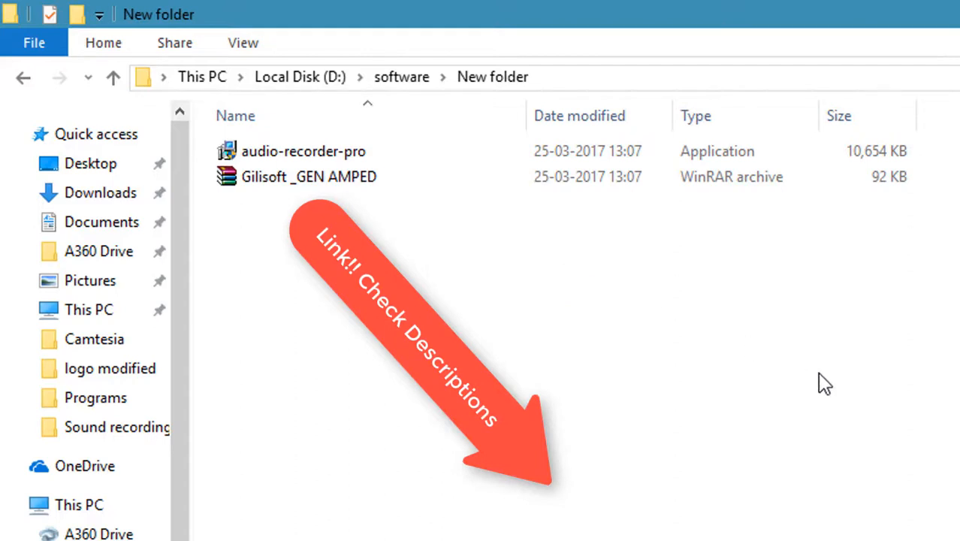
pyautogui.click(304, 151)
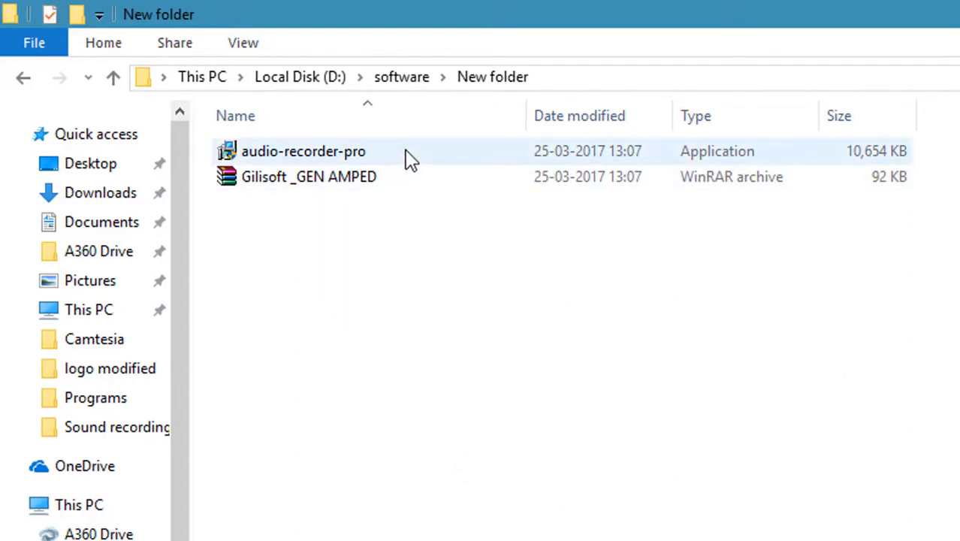
pyautogui.click(303, 151)
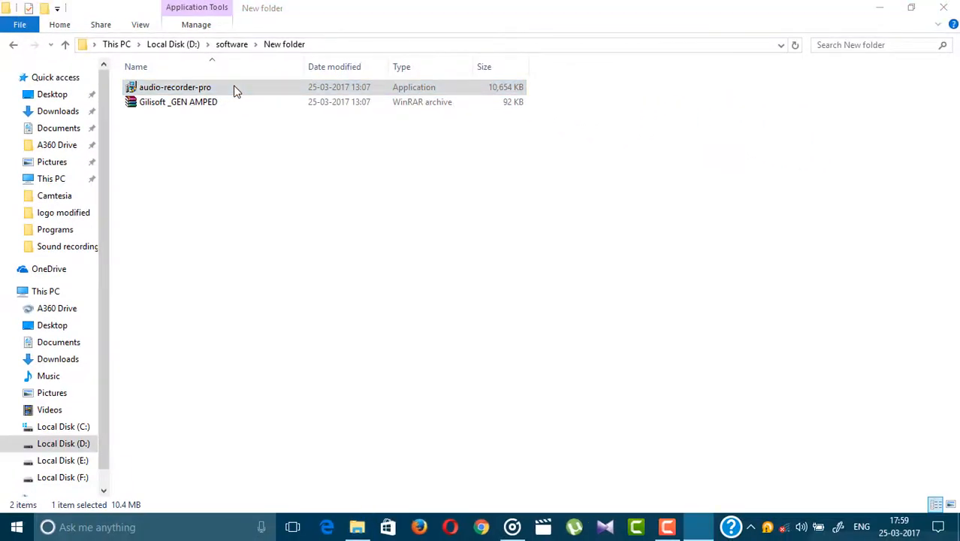
# Run the audio-recorder-pro setup through welcome, default Start Menu folder and both shortcut icons
pyautogui.doubleClick(174, 86)
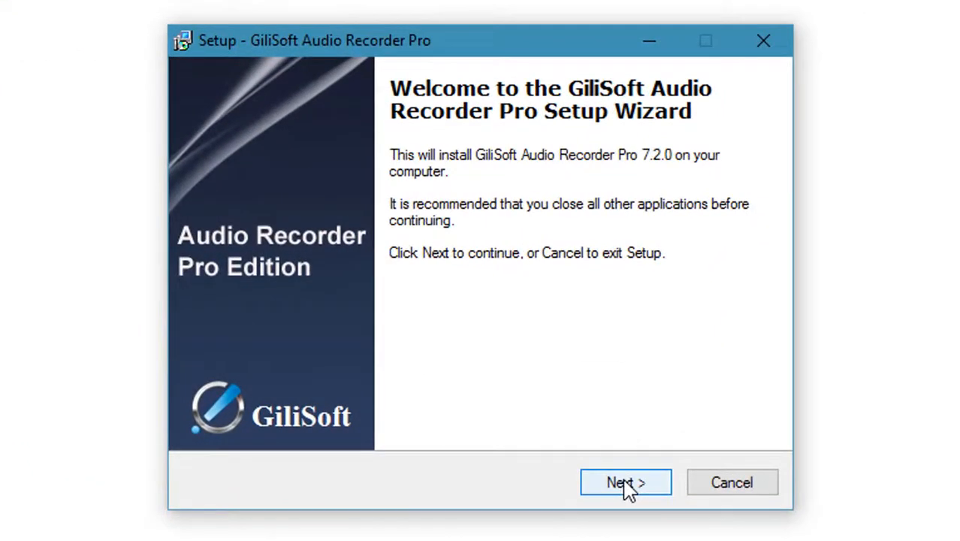
pyautogui.click(625, 483)
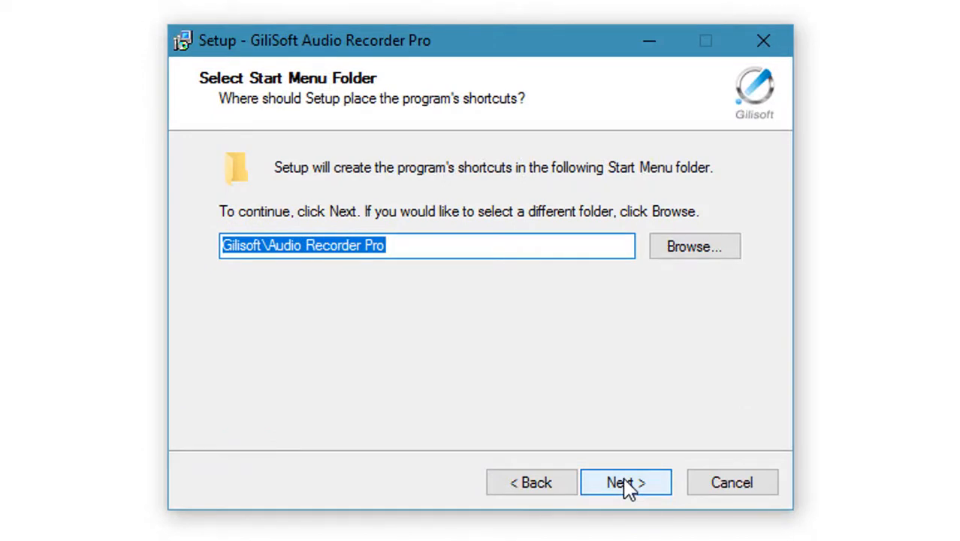
pyautogui.click(625, 483)
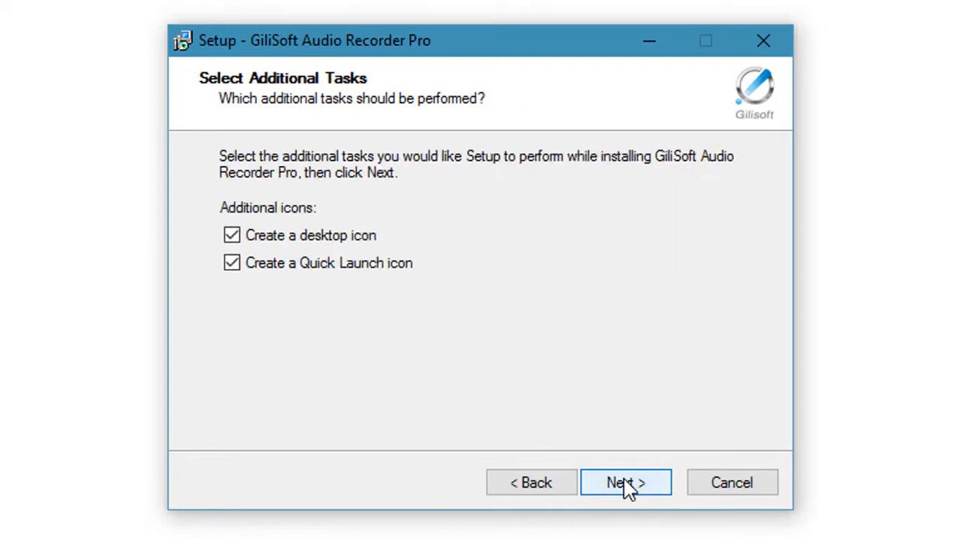
pyautogui.click(625, 481)
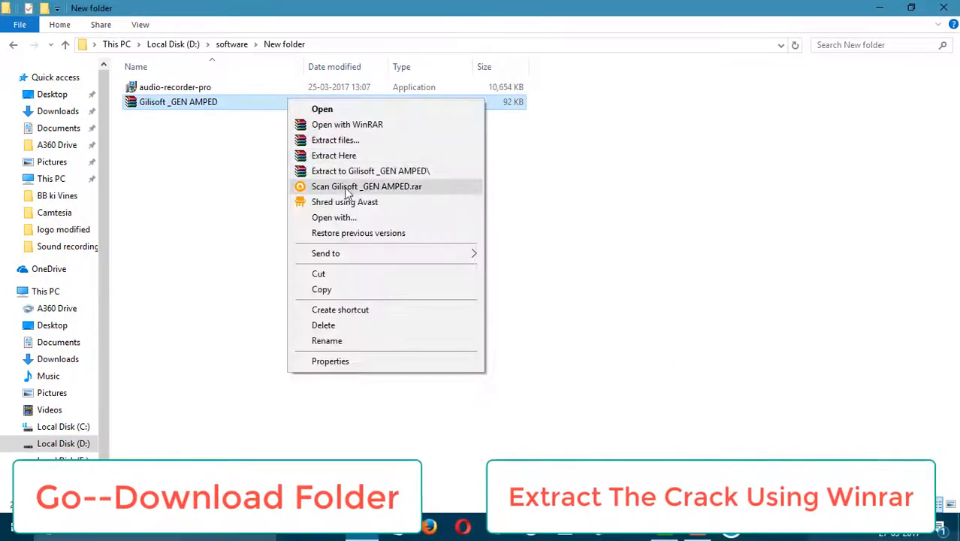
# Extract the GiliSoft archive, run its keygen to produce an Audio Recorder Pro code, and exit
pyautogui.click(334, 154)
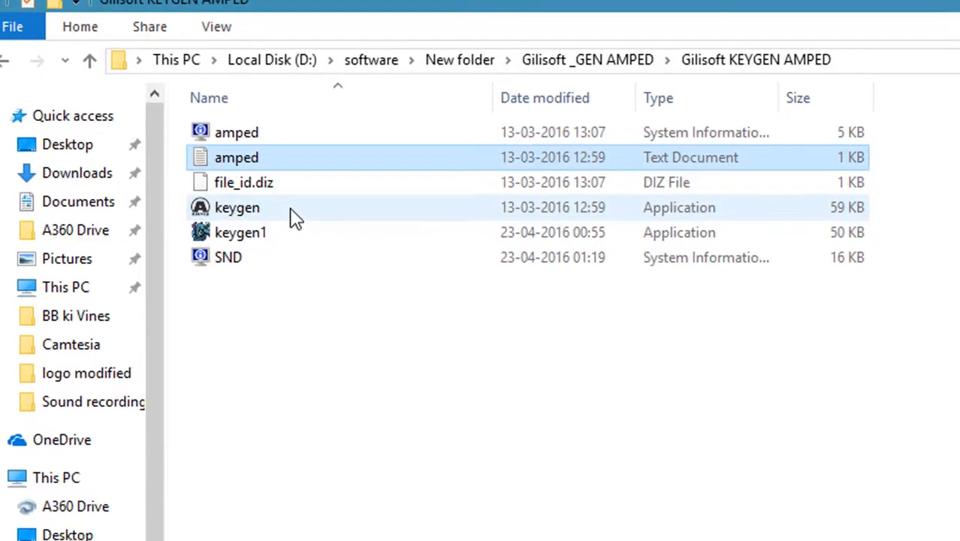
pyautogui.doubleClick(238, 208)
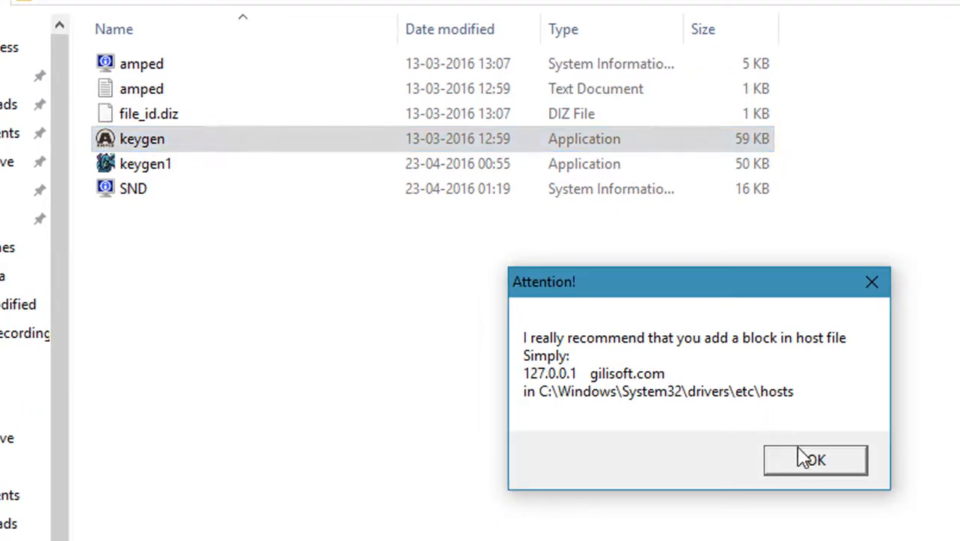
pyautogui.click(815, 460)
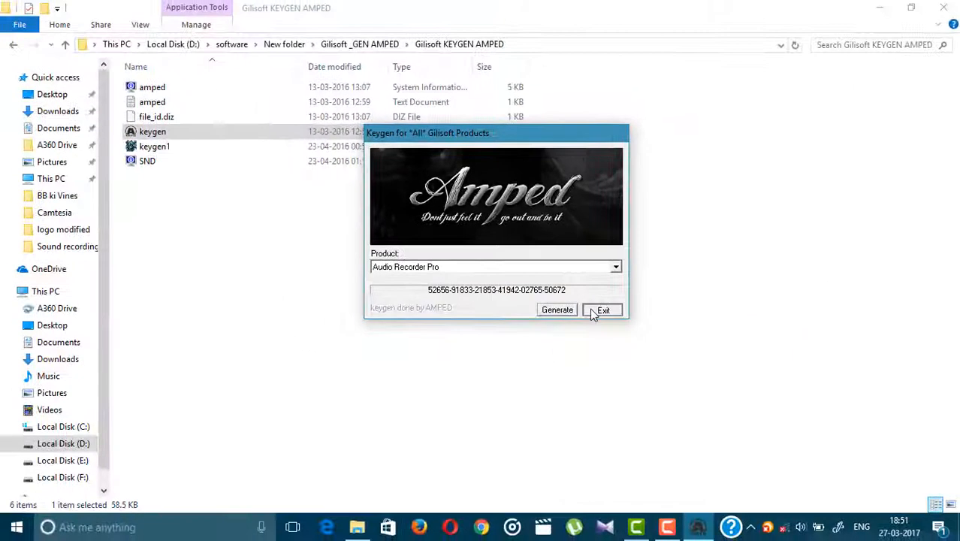
pyautogui.click(604, 309)
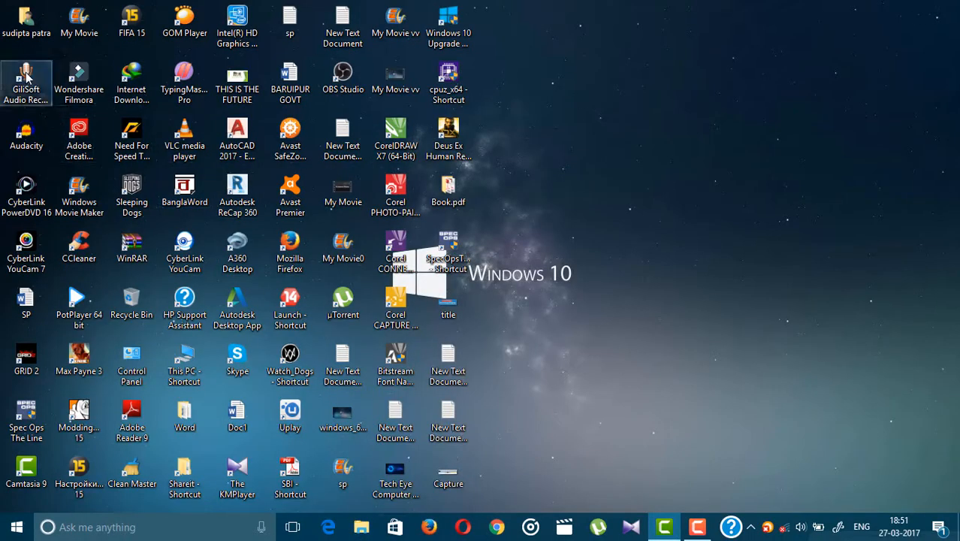
pyautogui.doubleClick(27, 75)
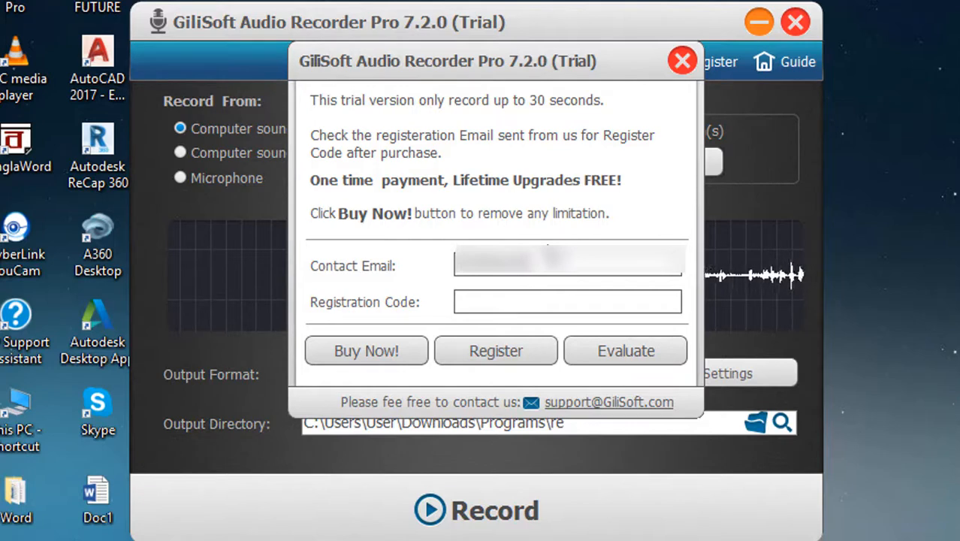
pyautogui.click(568, 300)
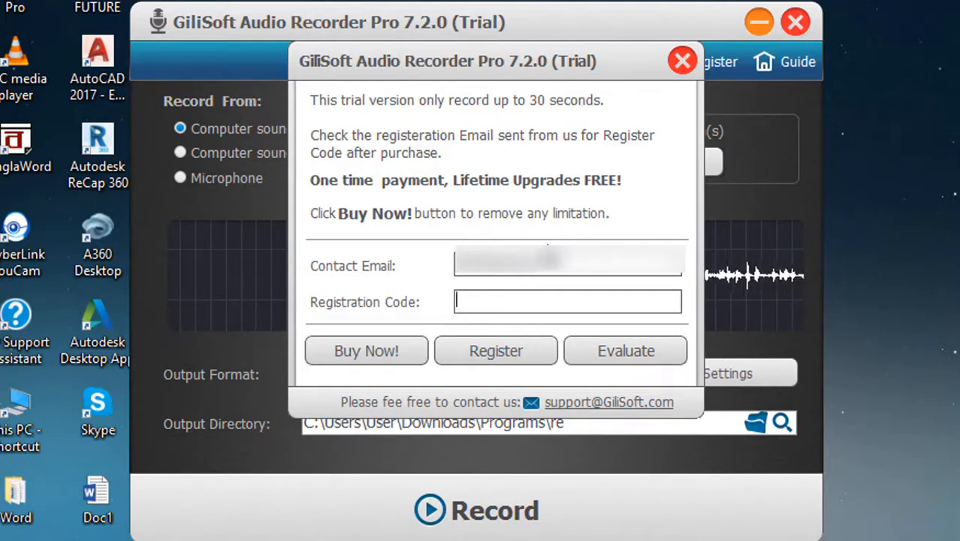
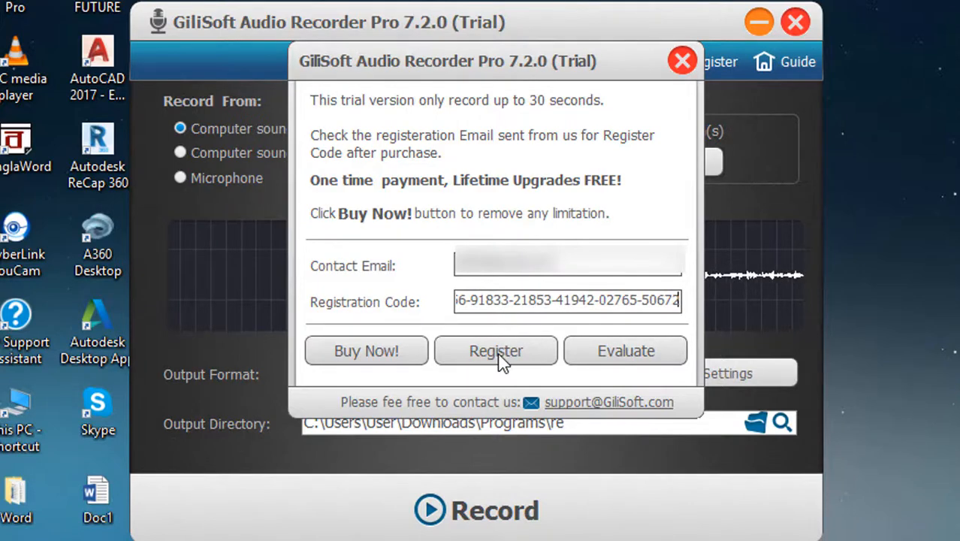
pyautogui.click(495, 351)
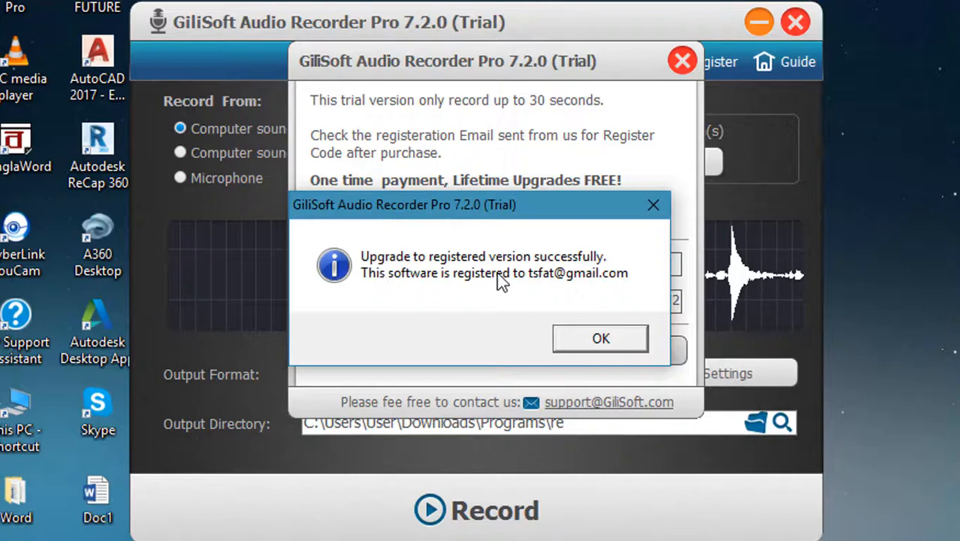
pyautogui.click(601, 338)
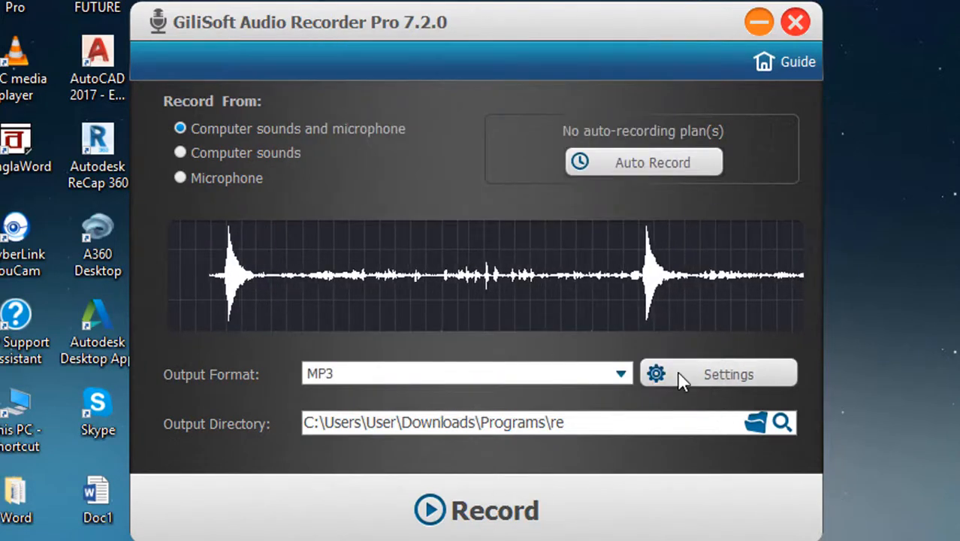
pyautogui.click(728, 373)
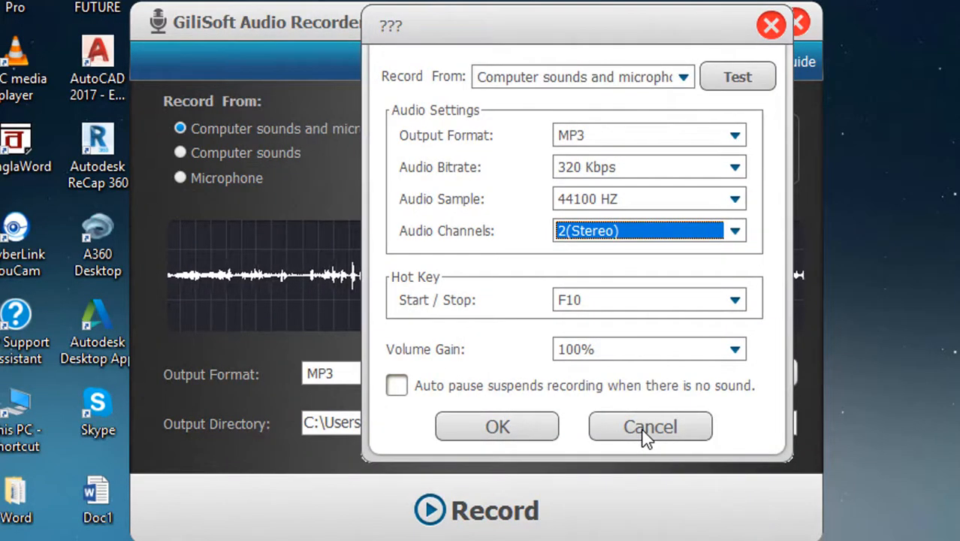
pyautogui.click(649, 427)
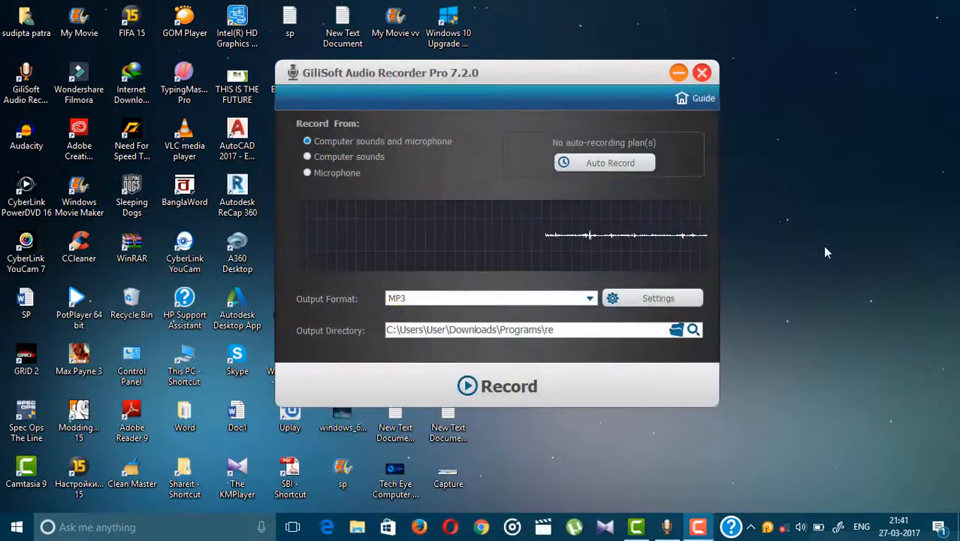
pyautogui.moveTo(553, 286)
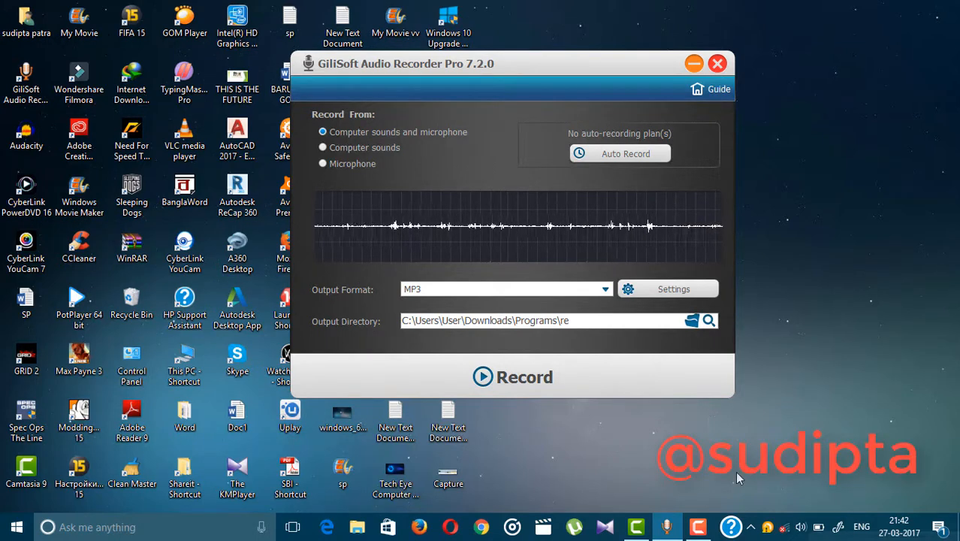
pyautogui.moveTo(724, 514)
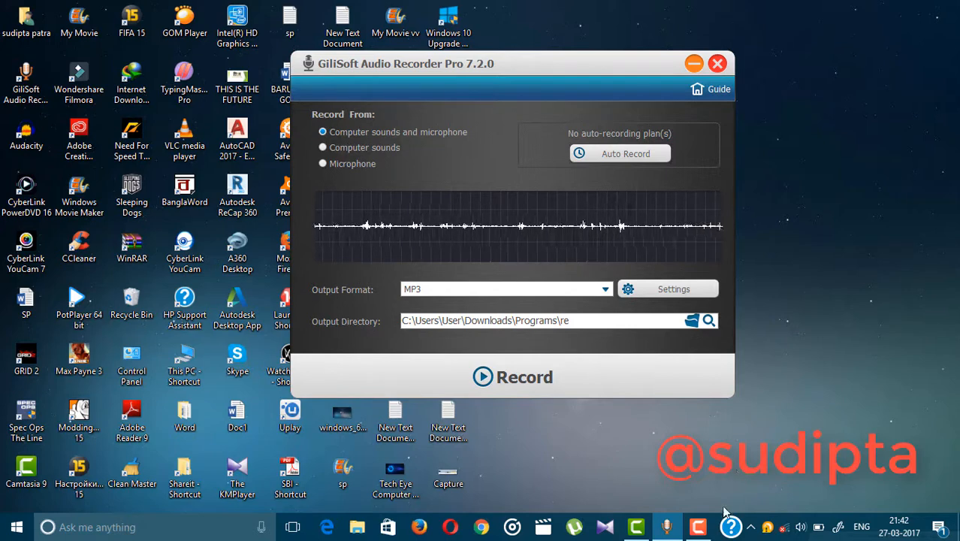